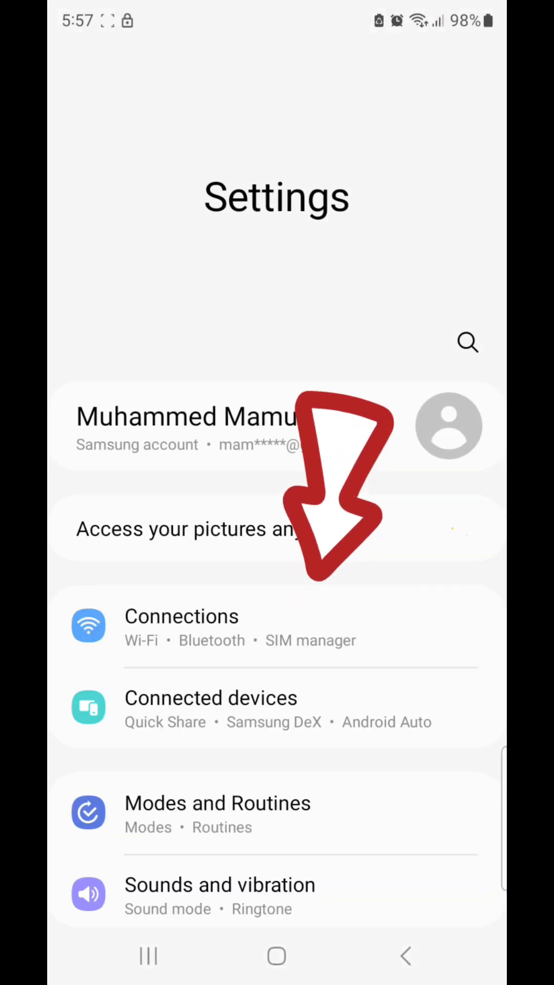
Step: Join the TP-Link_0D2D Wi-Fi network with its password
{"action": "left_click", "coordinate": [180, 616]}
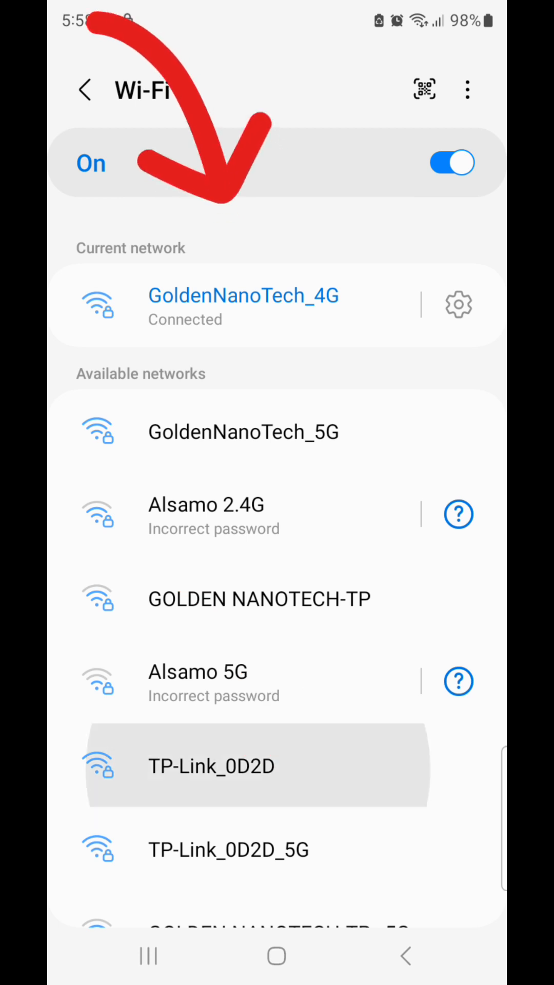
{"action": "left_click", "coordinate": [212, 766]}
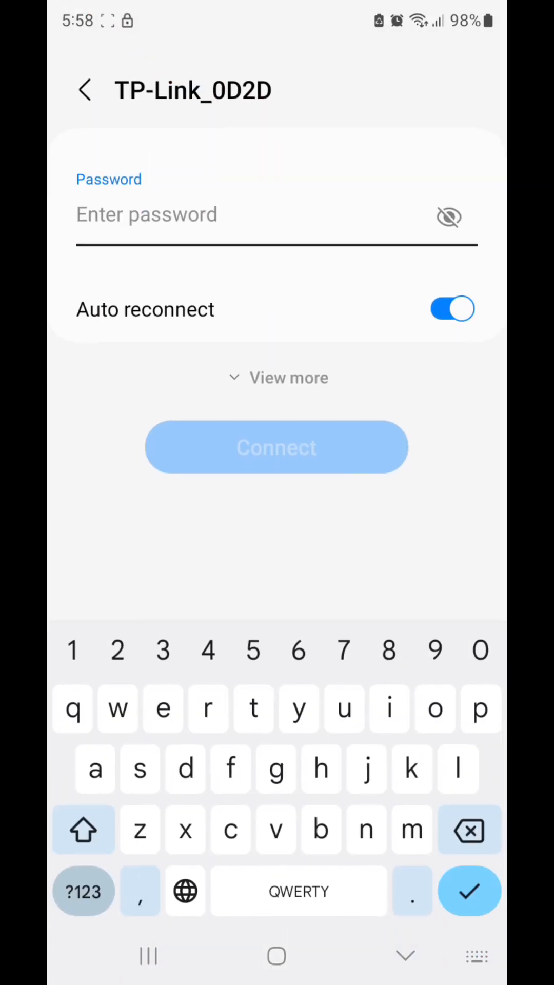
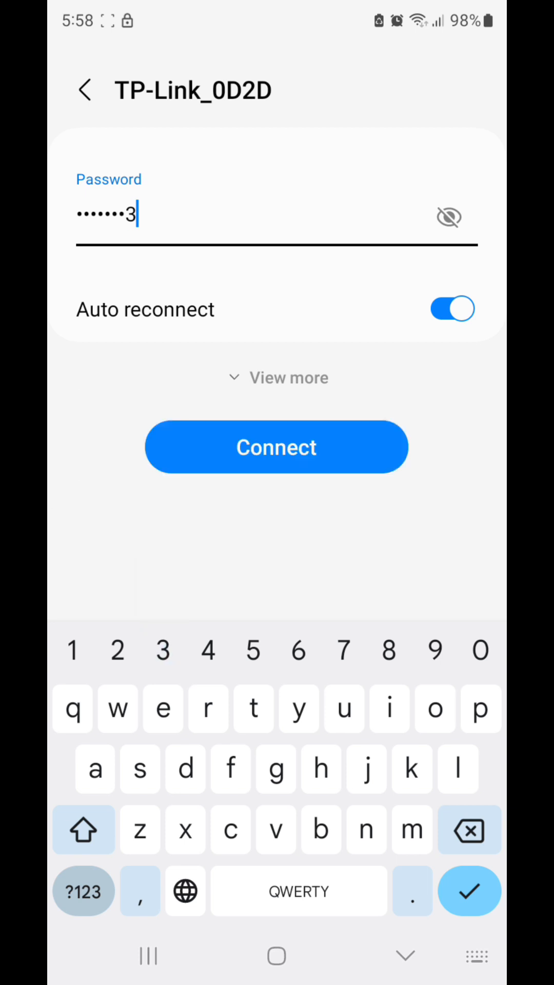
{"action": "left_click", "coordinate": [277, 448]}
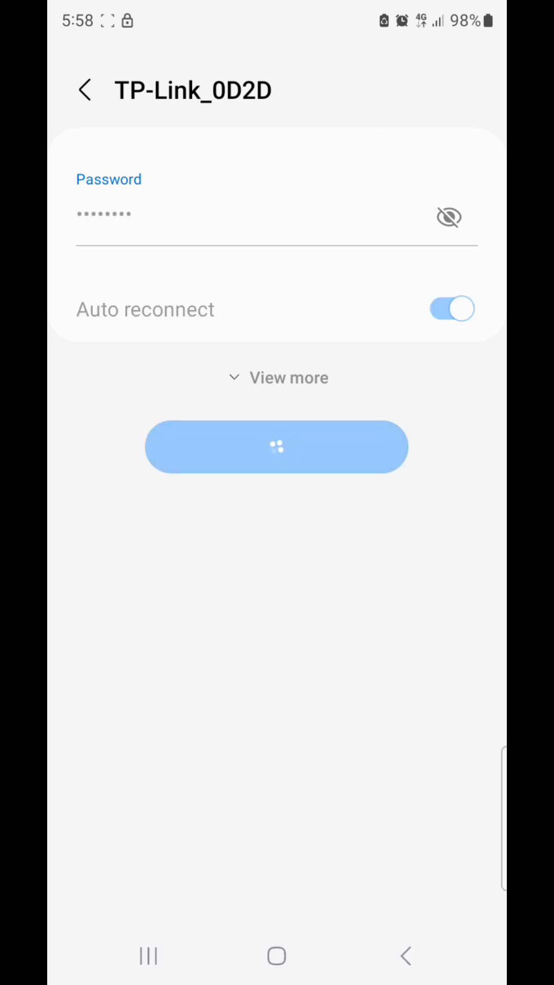
{"action": "left_click", "coordinate": [277, 446]}
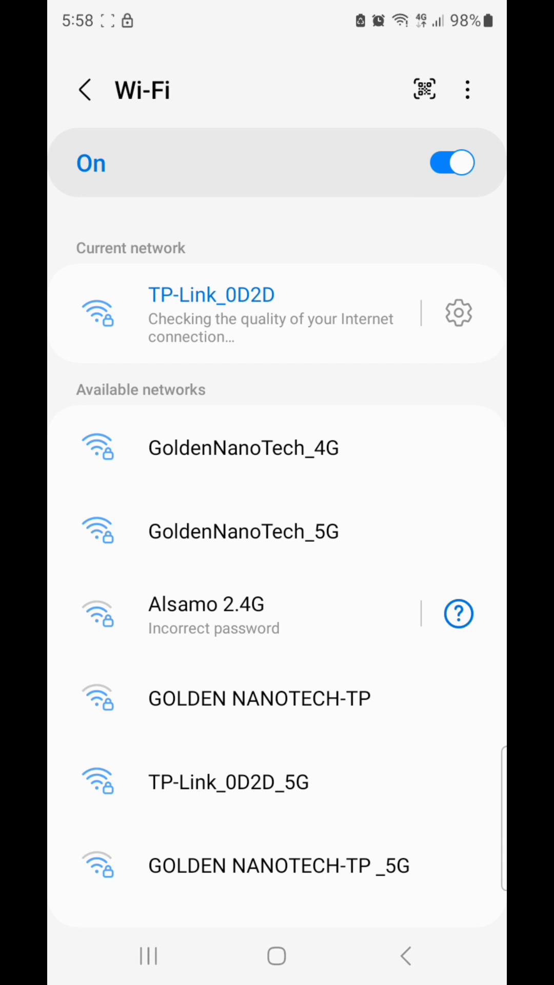
Step: Keep the TP-Link_0D2D connection despite the no-internet warning
{"action": "left_click", "coordinate": [211, 305]}
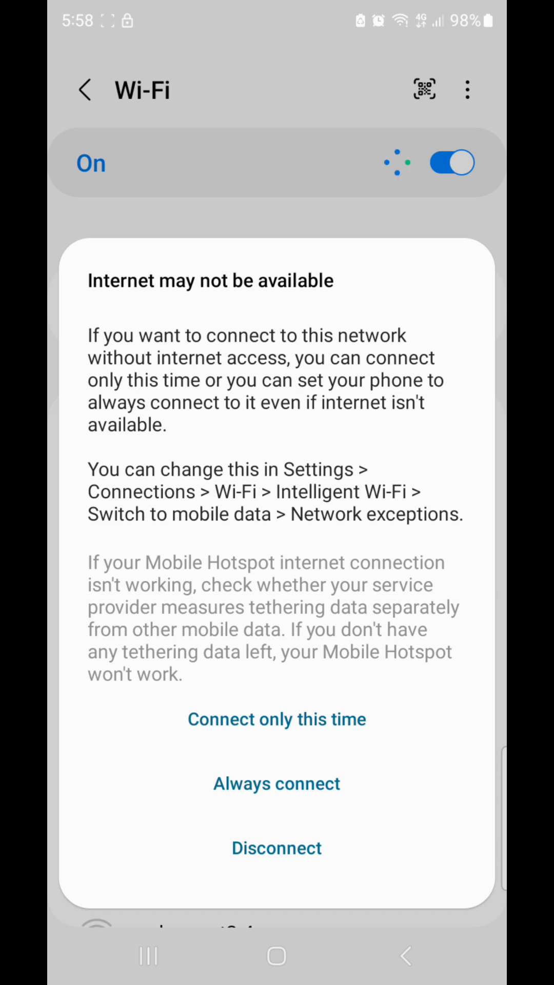
{"action": "left_click", "coordinate": [277, 719]}
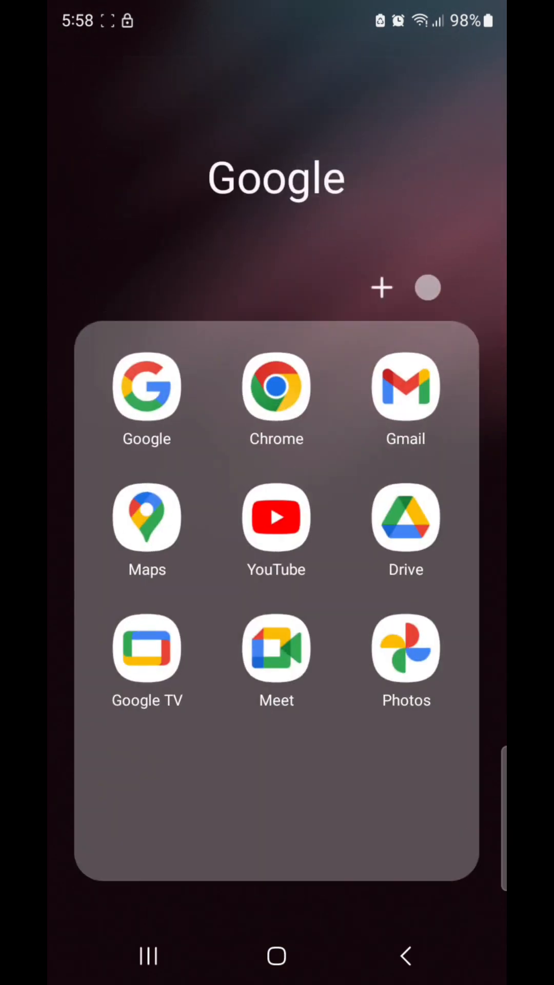
Step: Launch Chrome and load tplinkwifi.net, reaching the Archer C60 administrator password page
{"action": "left_click", "coordinate": [147, 386]}
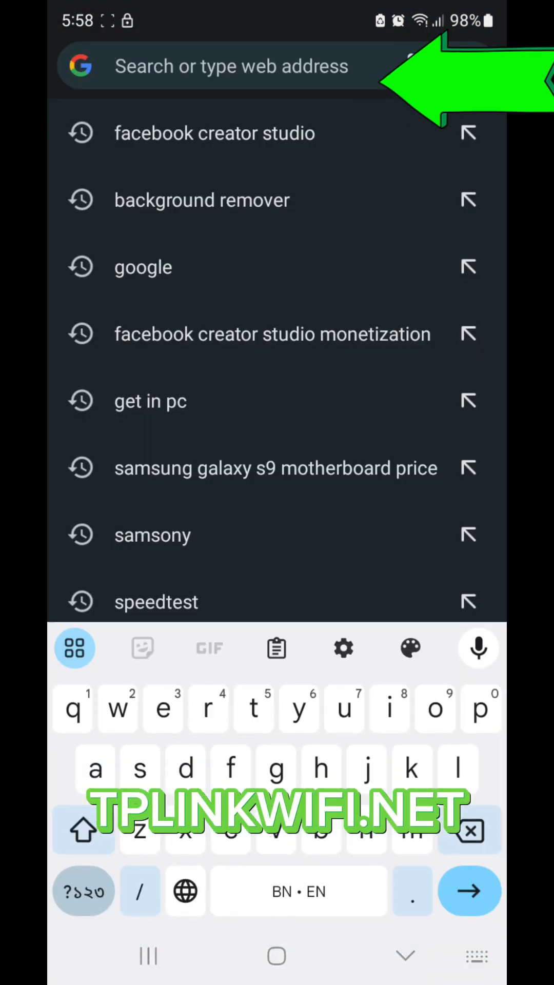
{"action": "type", "text": "tpli"}
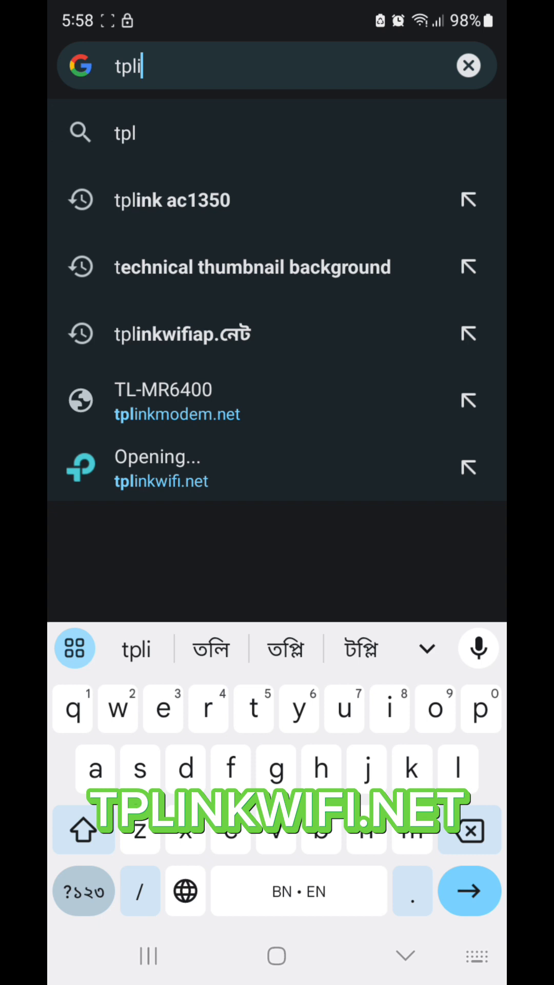
{"action": "left_click", "coordinate": [160, 468]}
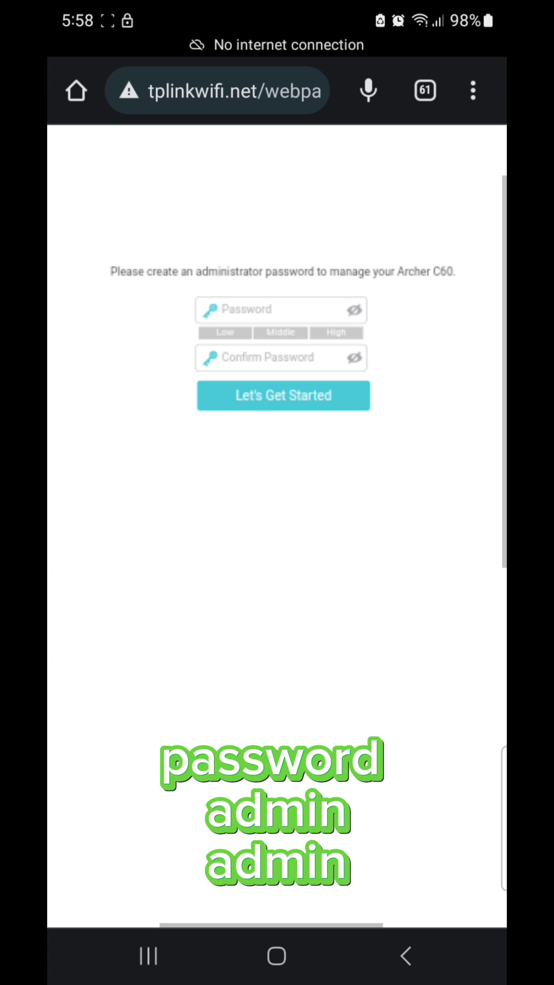
{"action": "left_click", "coordinate": [284, 310]}
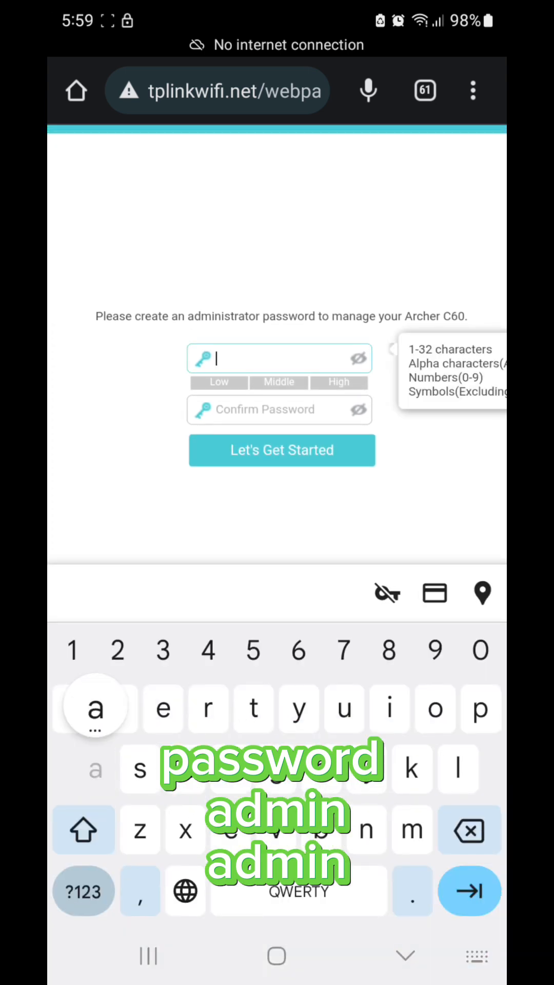
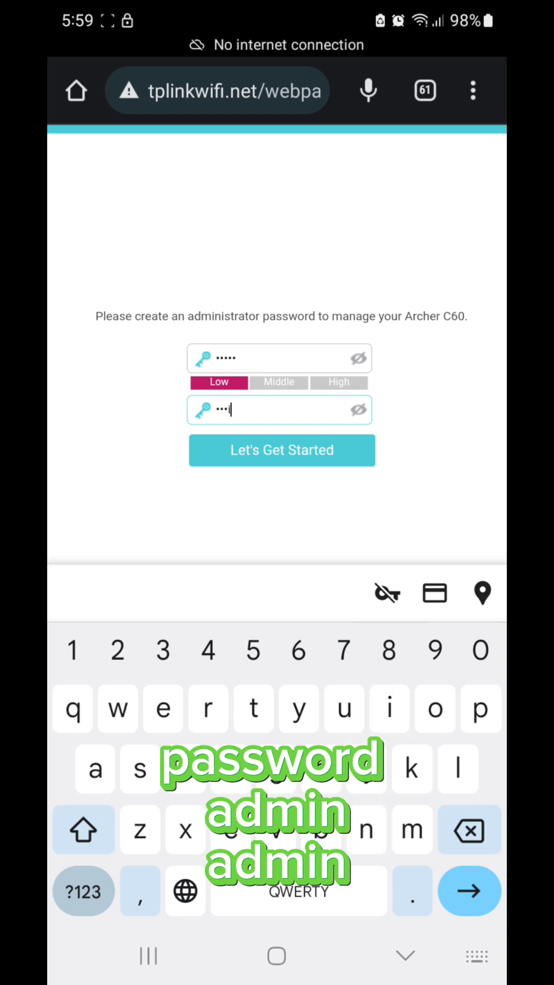
{"action": "left_click", "coordinate": [281, 451]}
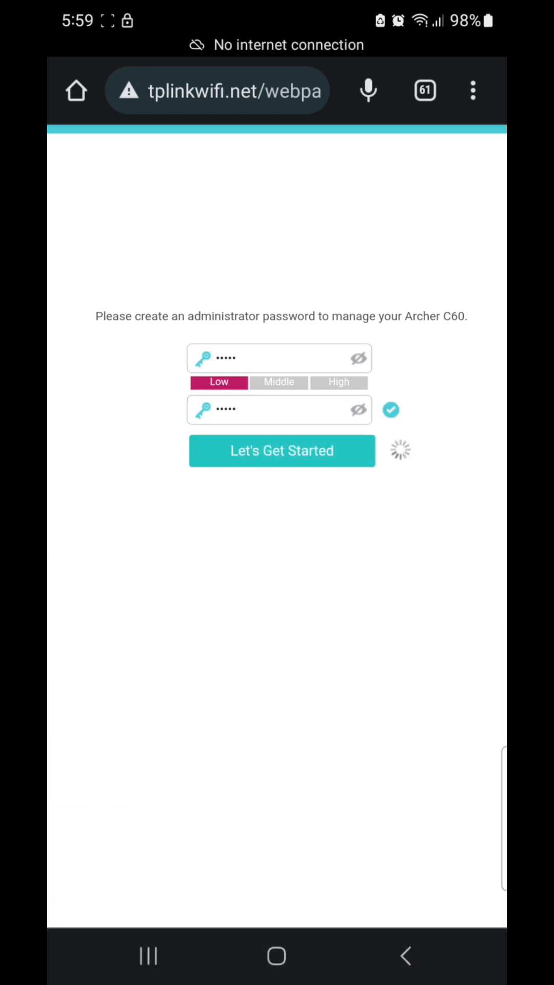
{"action": "left_click", "coordinate": [281, 451]}
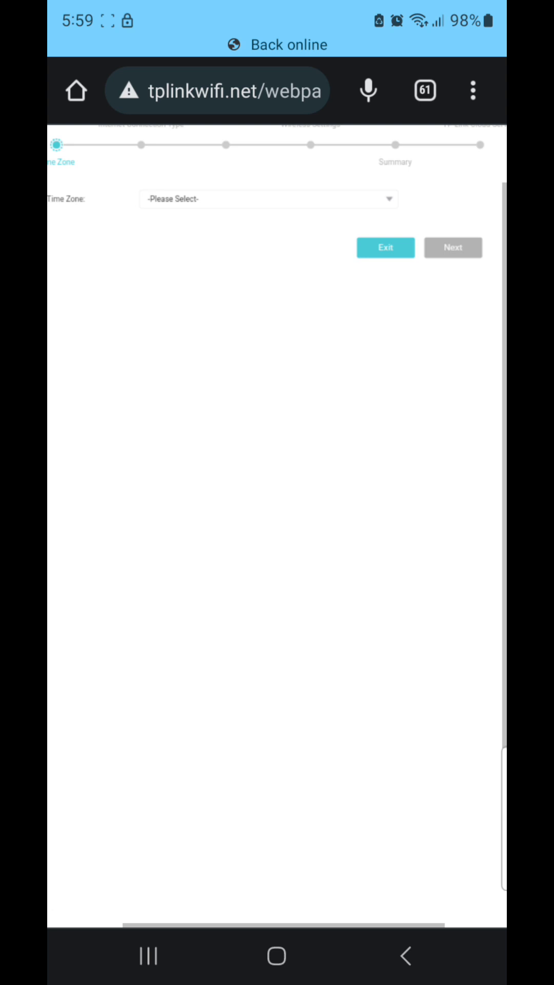
Step: Choose the GMT+03:00 Baghdad, Kuwait, Nairobi, Riyadh, Moscow time zone from the list
{"action": "scroll", "scroll_direction": "down", "scroll_amount": 3}
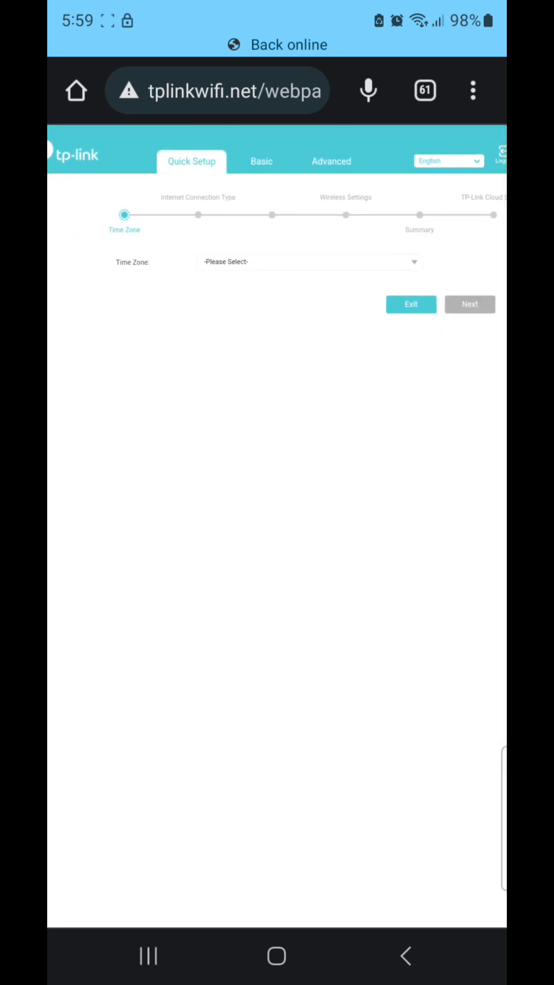
{"action": "left_click", "coordinate": [310, 262]}
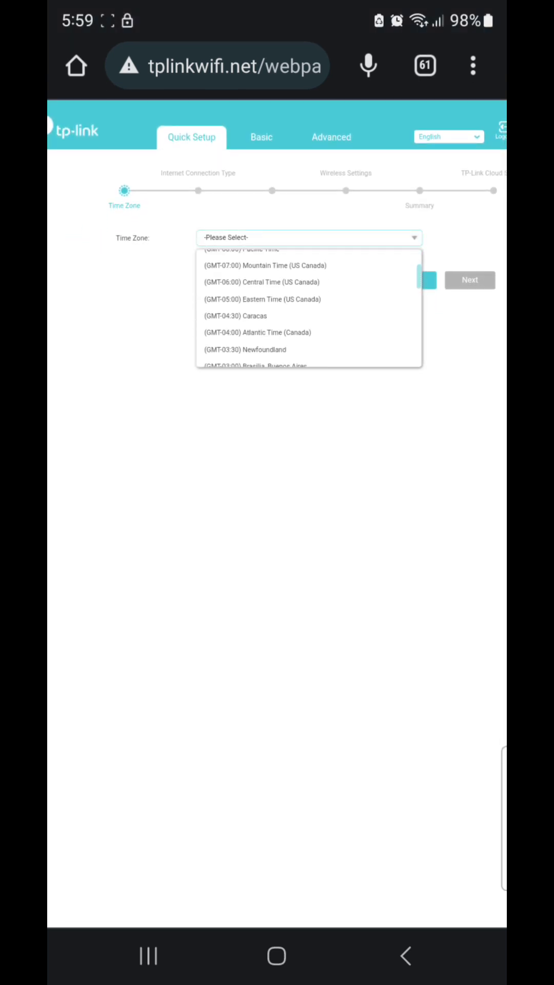
{"action": "scroll", "scroll_direction": "down", "scroll_amount": 3}
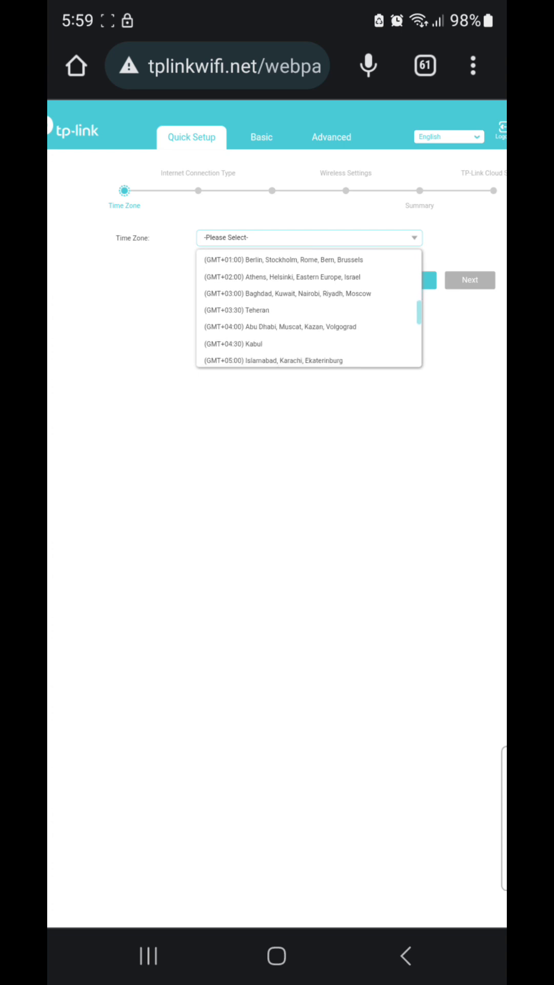
{"action": "scroll", "scroll_direction": "down", "scroll_amount": 3}
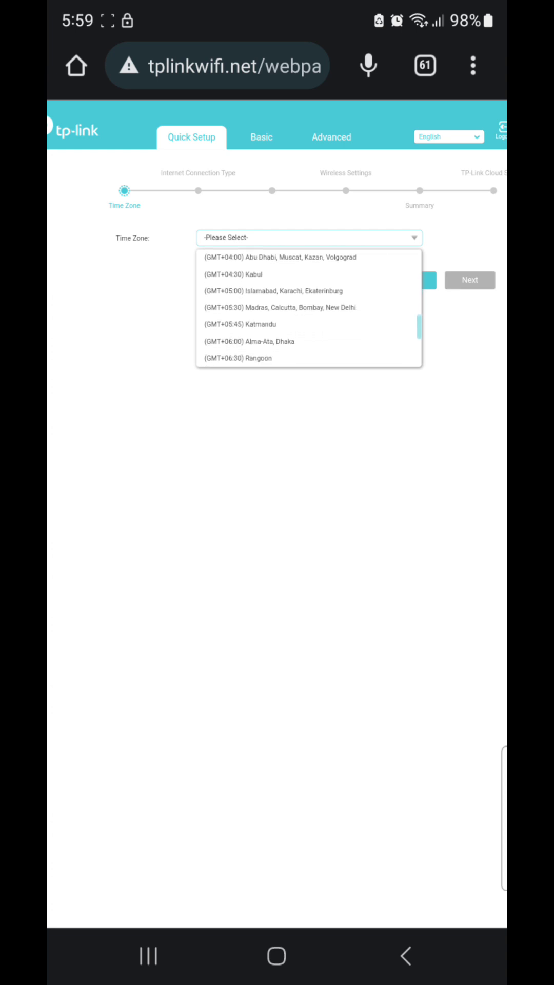
{"action": "scroll", "scroll_direction": "down", "scroll_amount": 3}
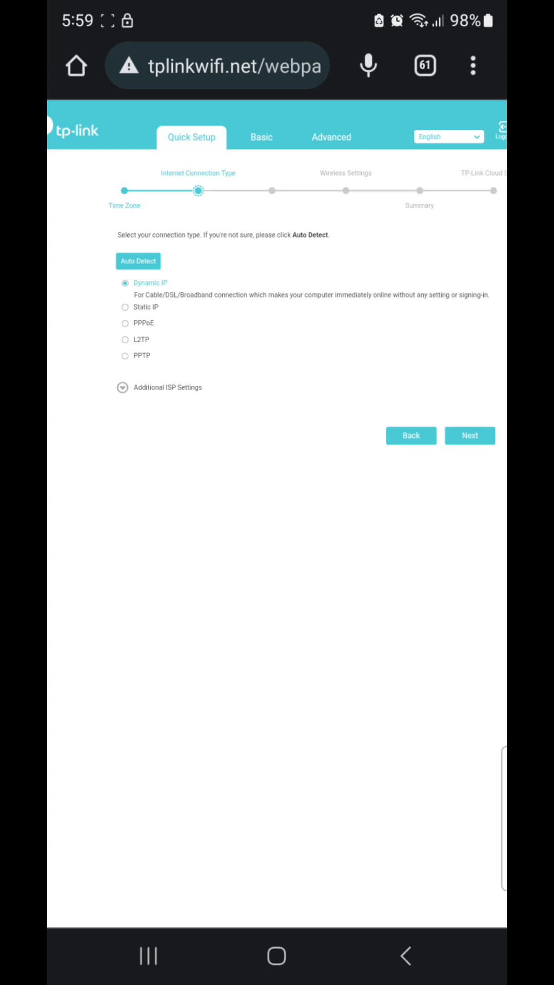
Step: Accept Dynamic IP and Do NOT Clone MAC Address, reaching Wireless Settings
{"action": "left_click", "coordinate": [470, 435]}
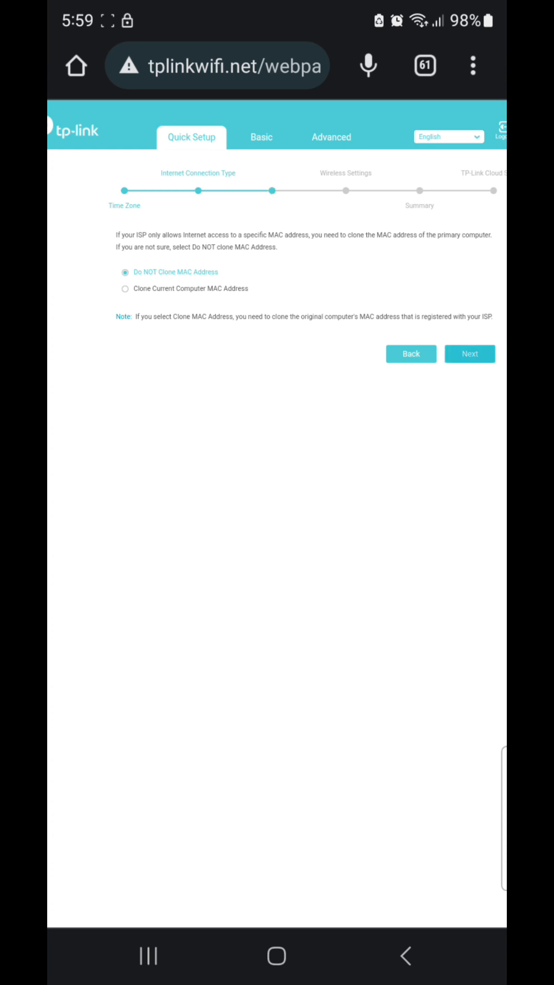
{"action": "left_click", "coordinate": [470, 352]}
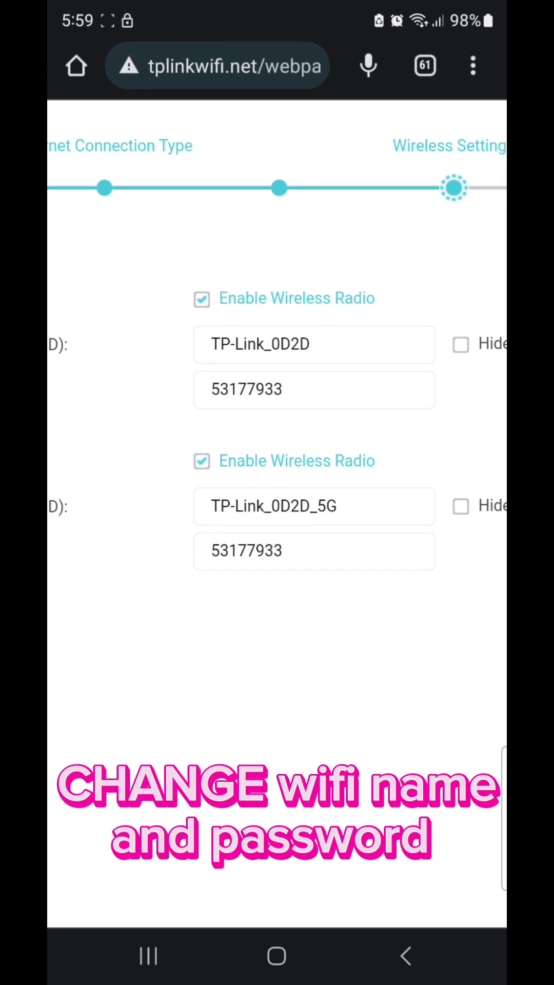
{"action": "left_click", "coordinate": [314, 345]}
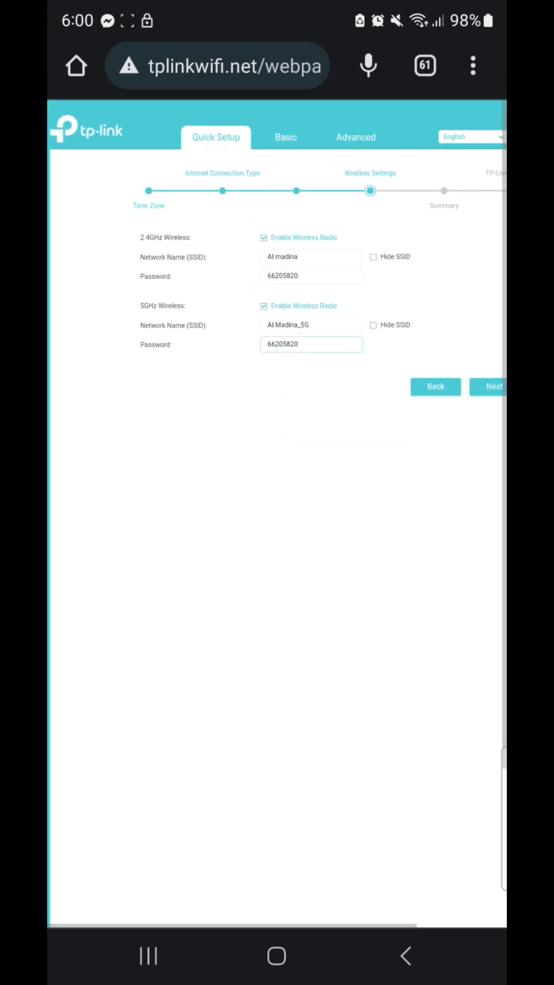
{"action": "left_click", "coordinate": [496, 386]}
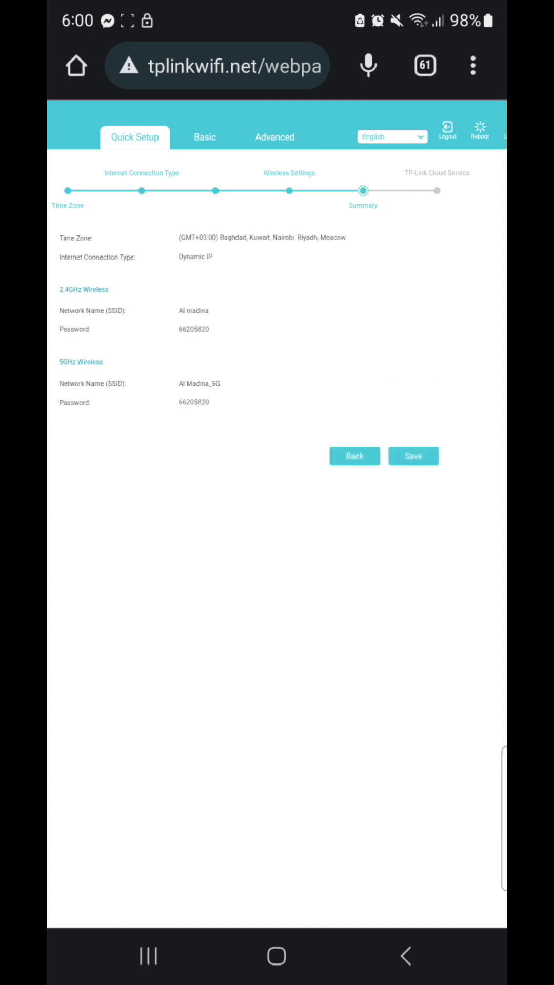
{"action": "left_click", "coordinate": [413, 455]}
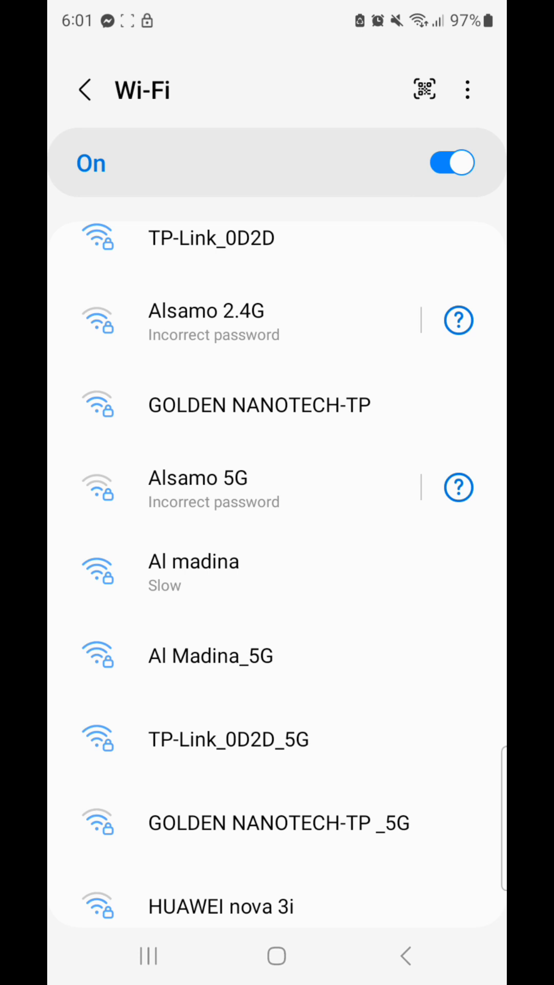
Step: Connect the phone to the new Al madina Wi-Fi network
{"action": "left_click", "coordinate": [193, 562]}
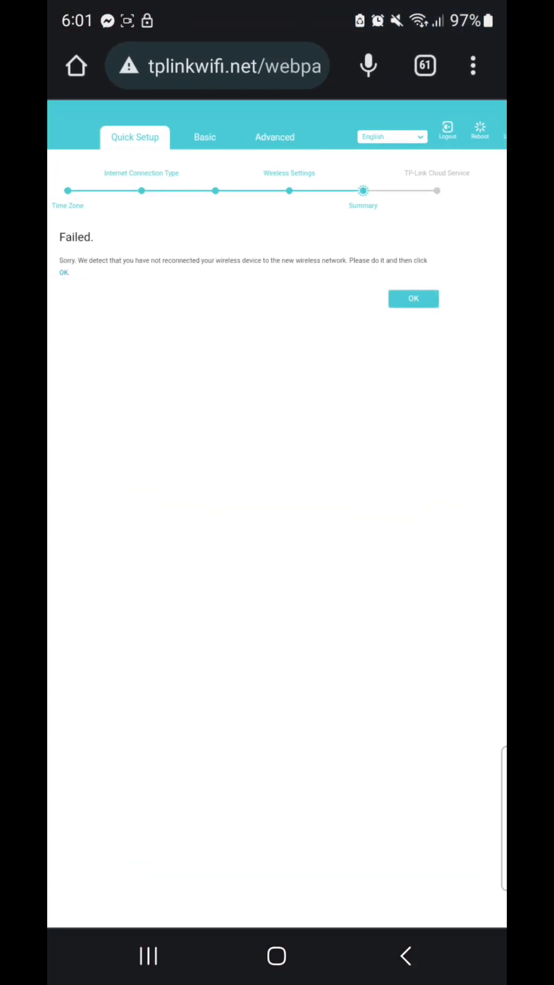
{"action": "left_click", "coordinate": [217, 65]}
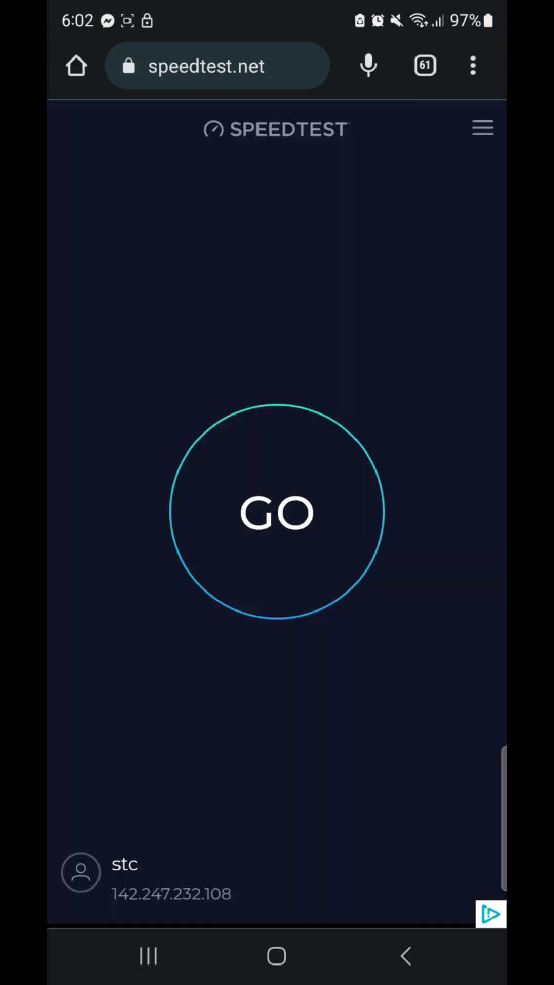
Step: Start the Speedtest.net internet speed test over the new network
{"action": "left_click", "coordinate": [276, 514]}
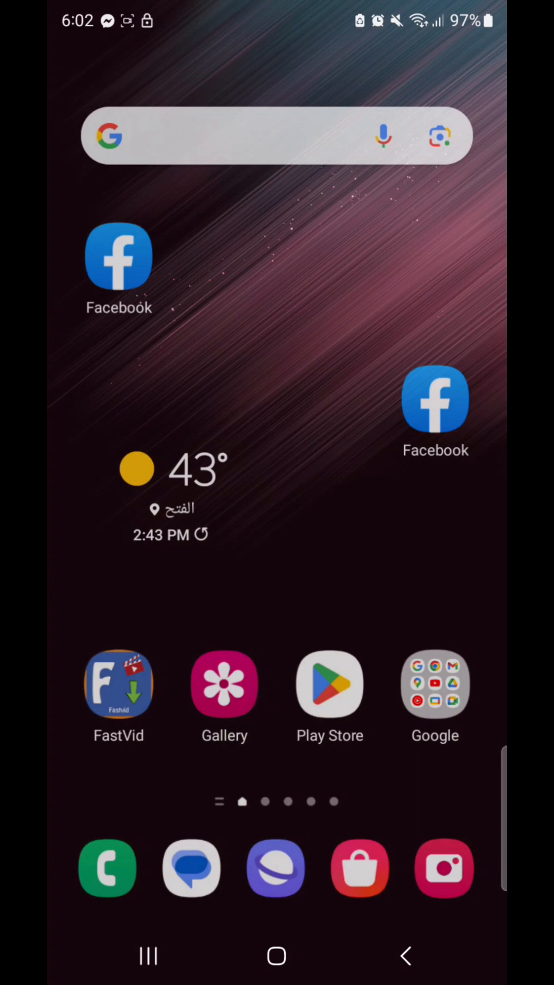
Step: Return to Chrome and rerun the speed test, getting 90.95 Mbps download and 10 ms ping
{"action": "left_click", "coordinate": [435, 685]}
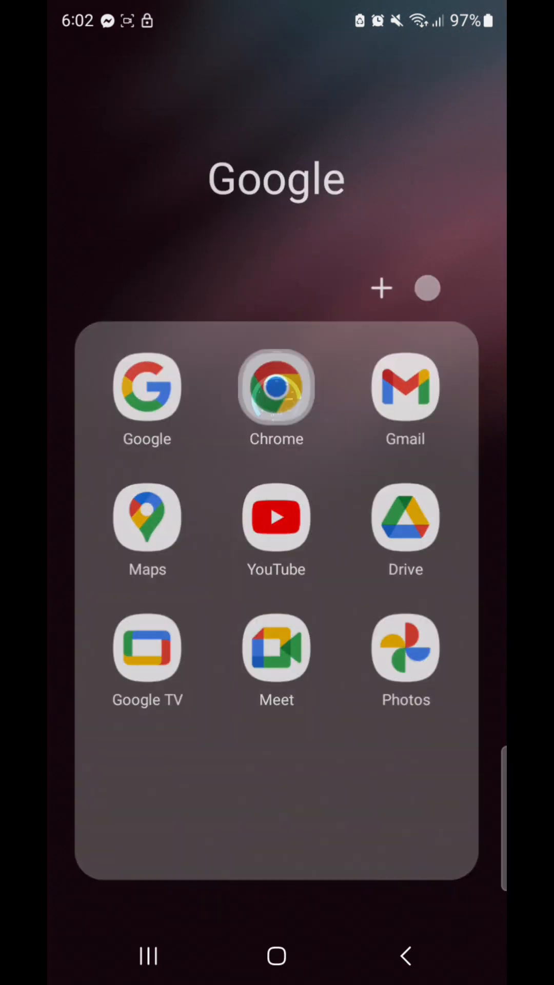
{"action": "left_click", "coordinate": [277, 391]}
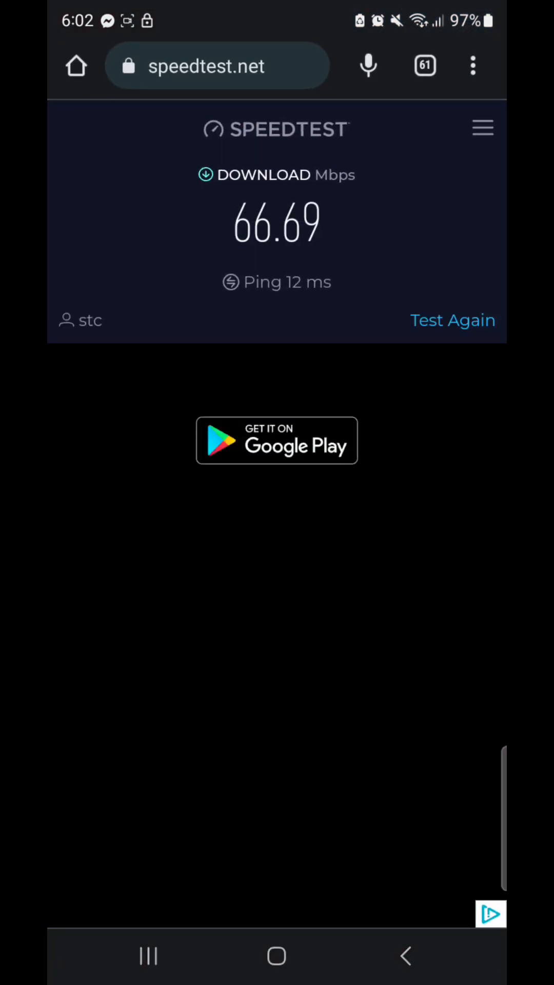
{"action": "left_click", "coordinate": [454, 321]}
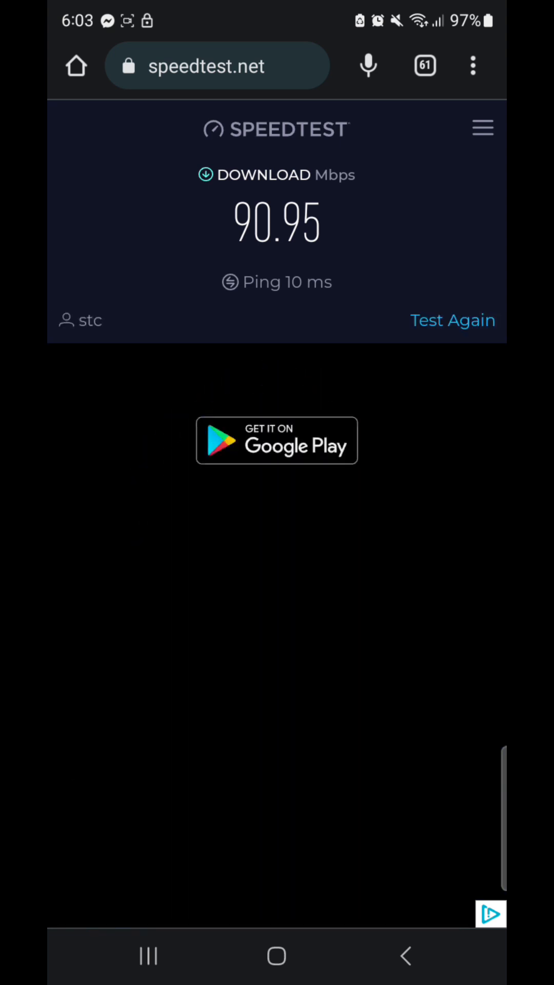
{"action": "scroll", "scroll_direction": "down", "scroll_amount": 3}
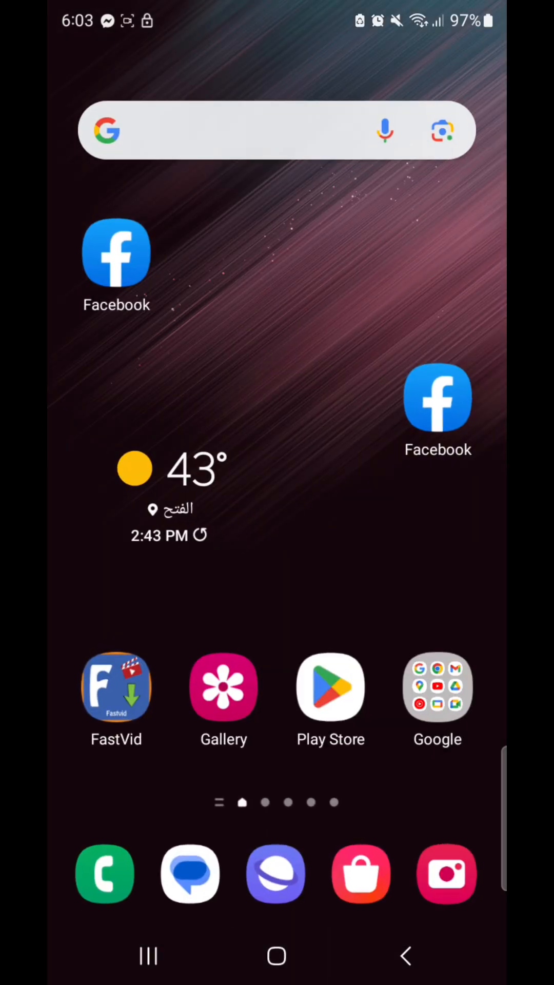
Step: Launch the Camera app to film the router
{"action": "left_click", "coordinate": [448, 874]}
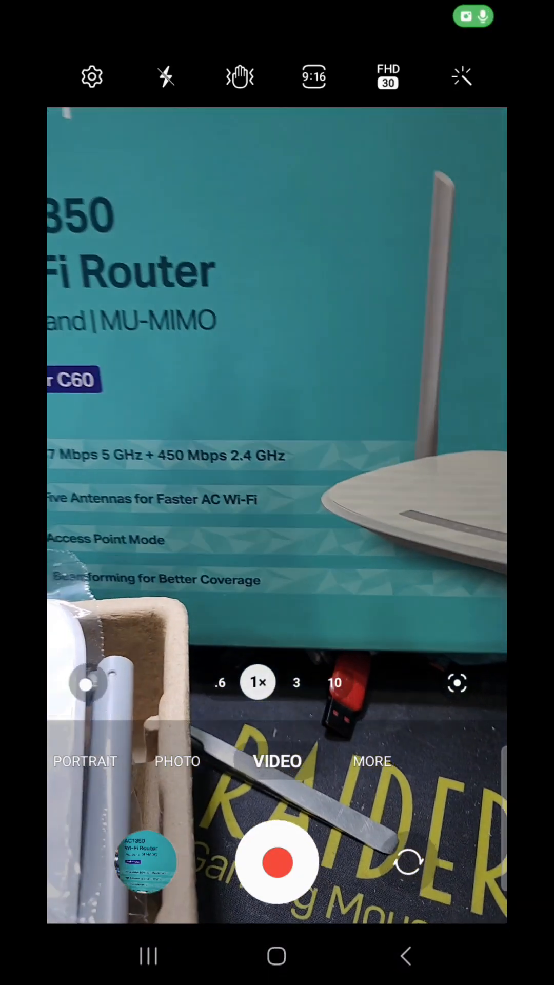